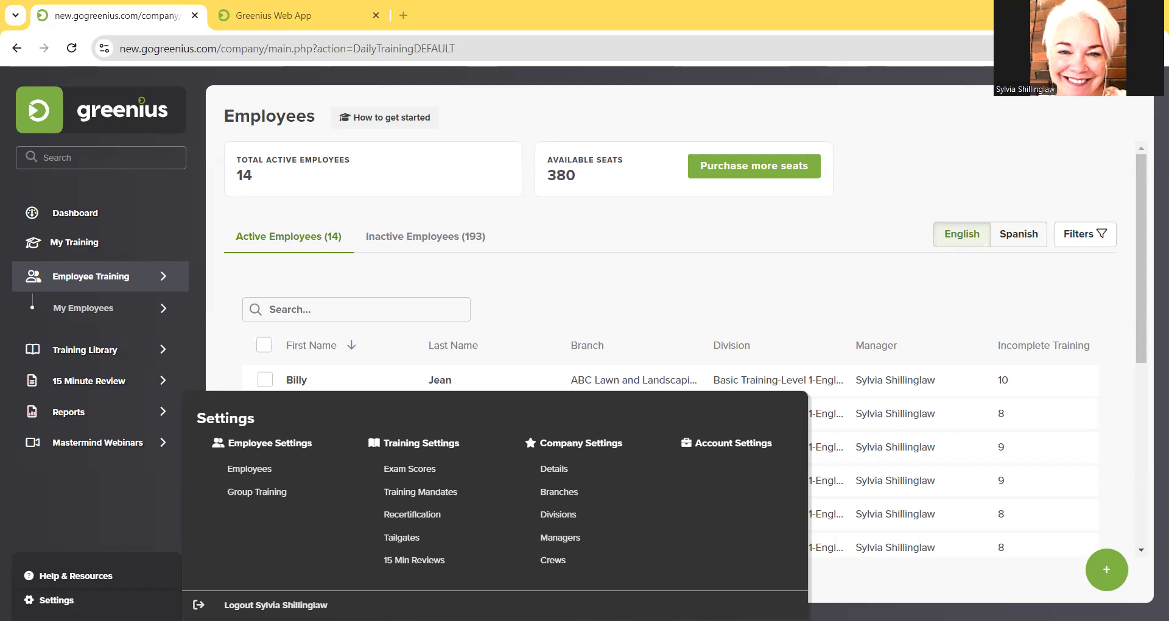
{"action": "mouse_move", "coordinate": [549, 567]}
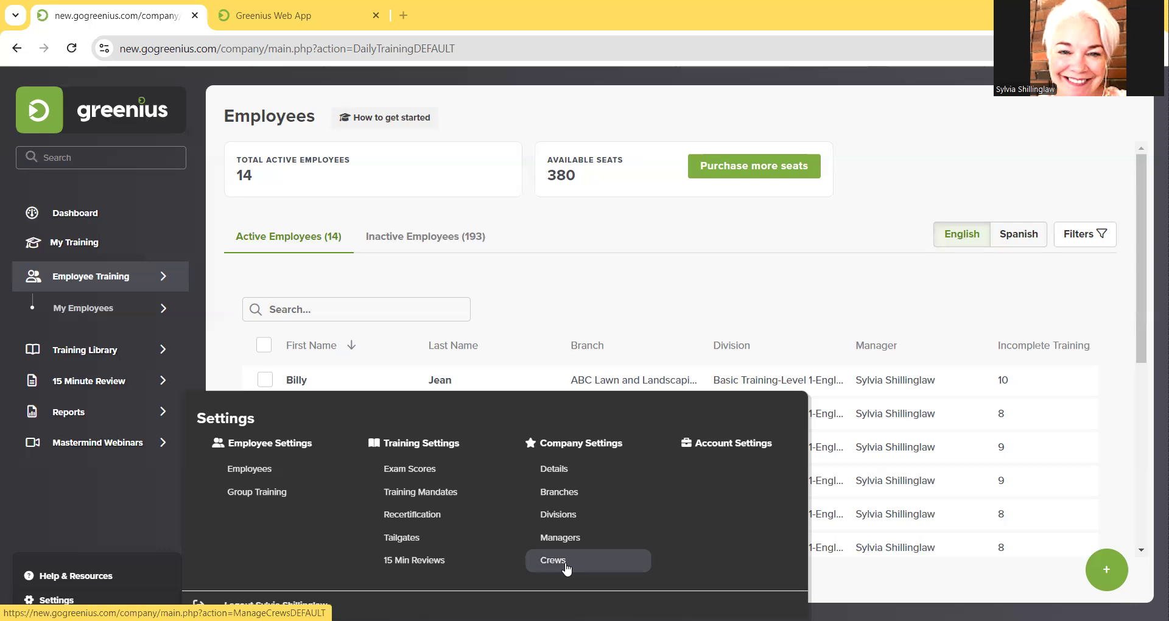
- Open Crews under Company Settings to list the four existing crews
{"action": "left_click", "coordinate": [553, 560]}
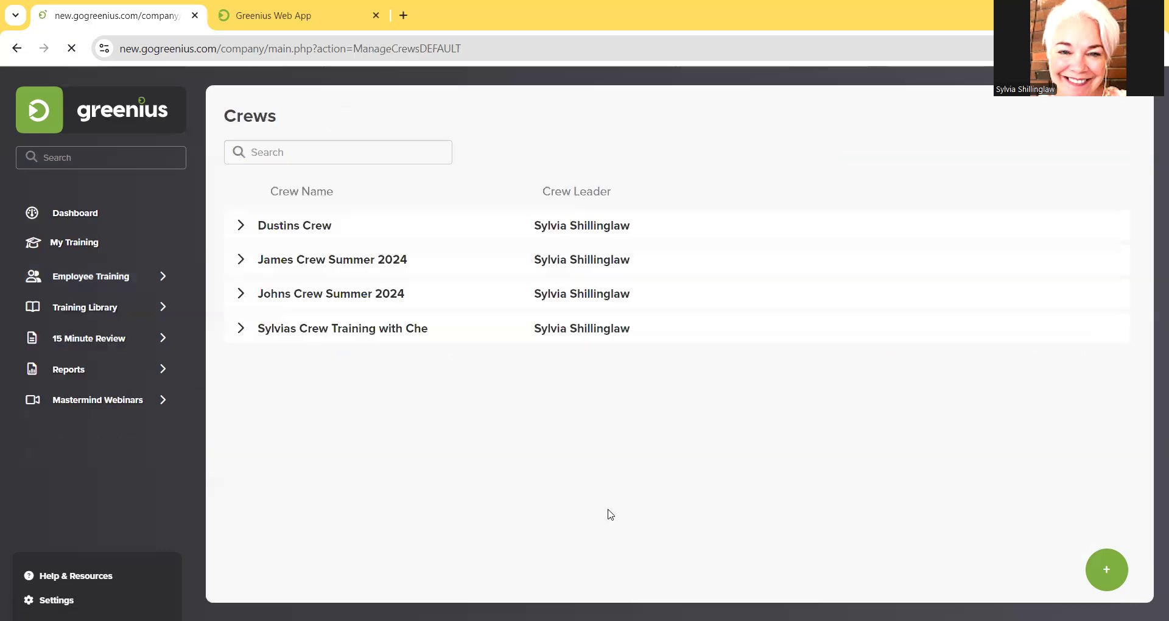
- Add a crew named 'Sylvias Crew Training Summer 2024' in the ABC Lawn and Landscaping branch
{"action": "left_click", "coordinate": [1106, 571]}
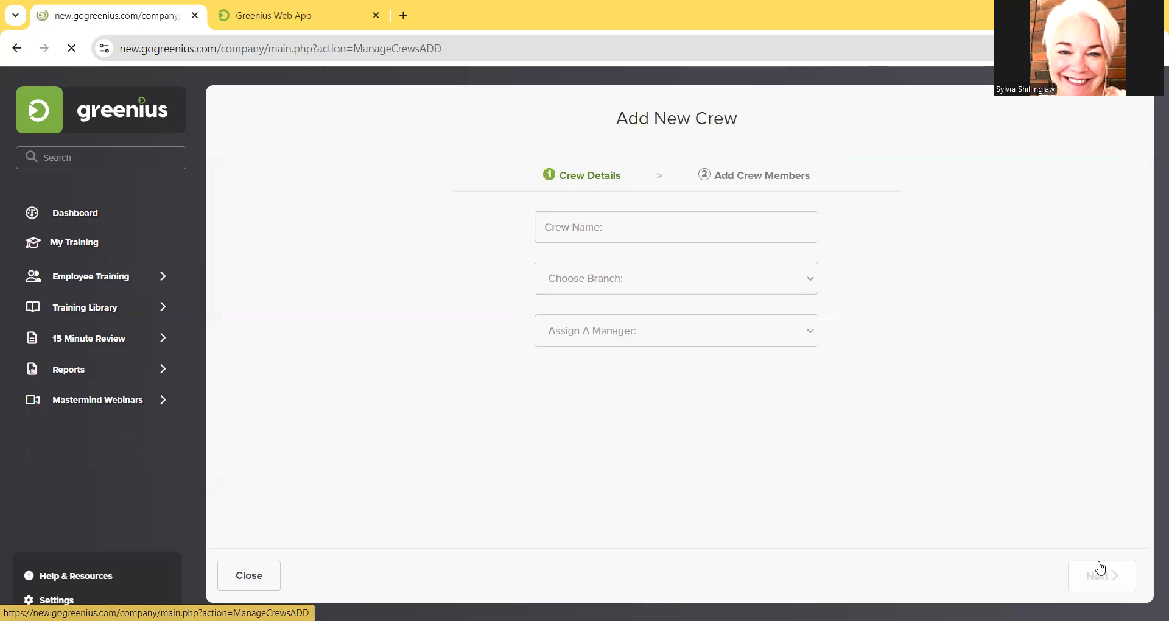
{"action": "left_click", "coordinate": [675, 226]}
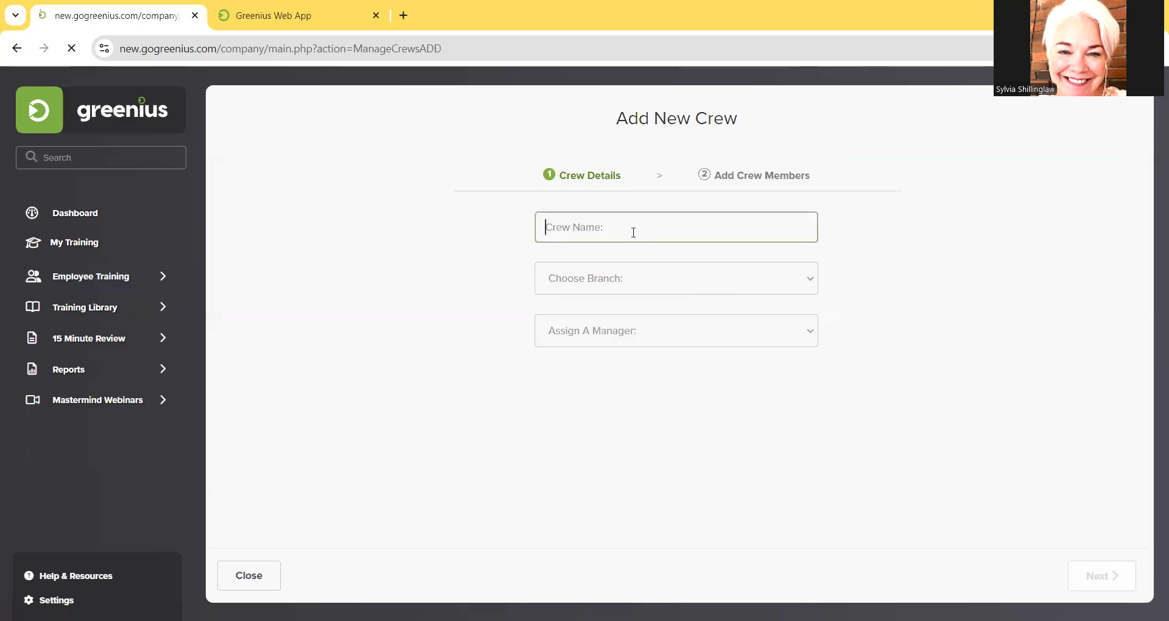
{"action": "type", "text": "Sylvias"}
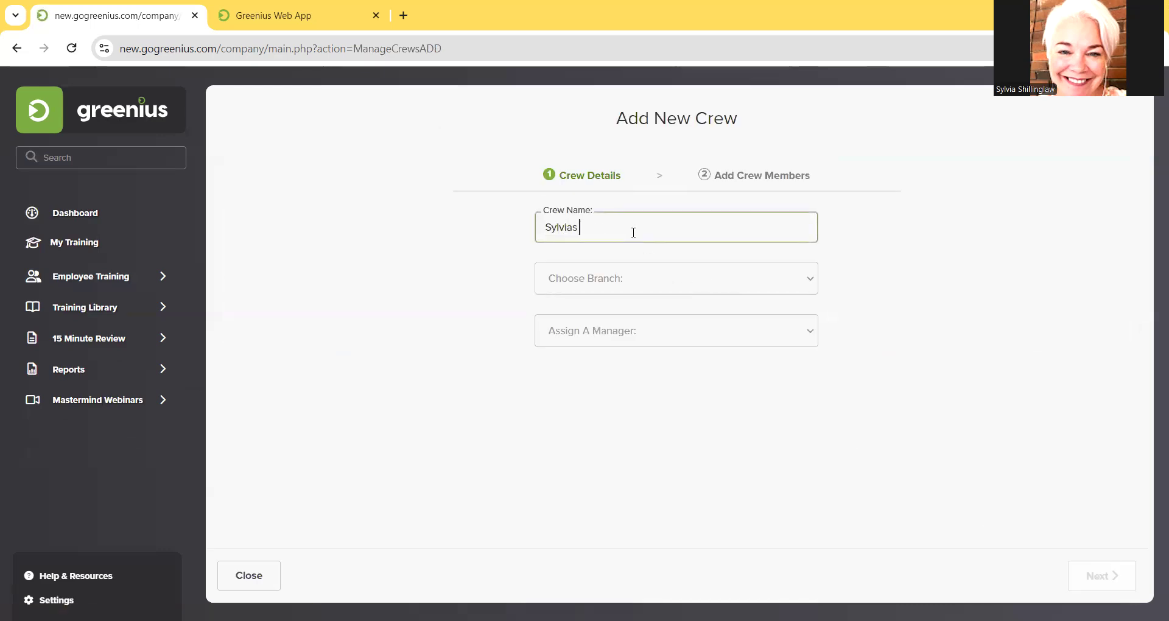
{"action": "type", "text": "Crew Tra"}
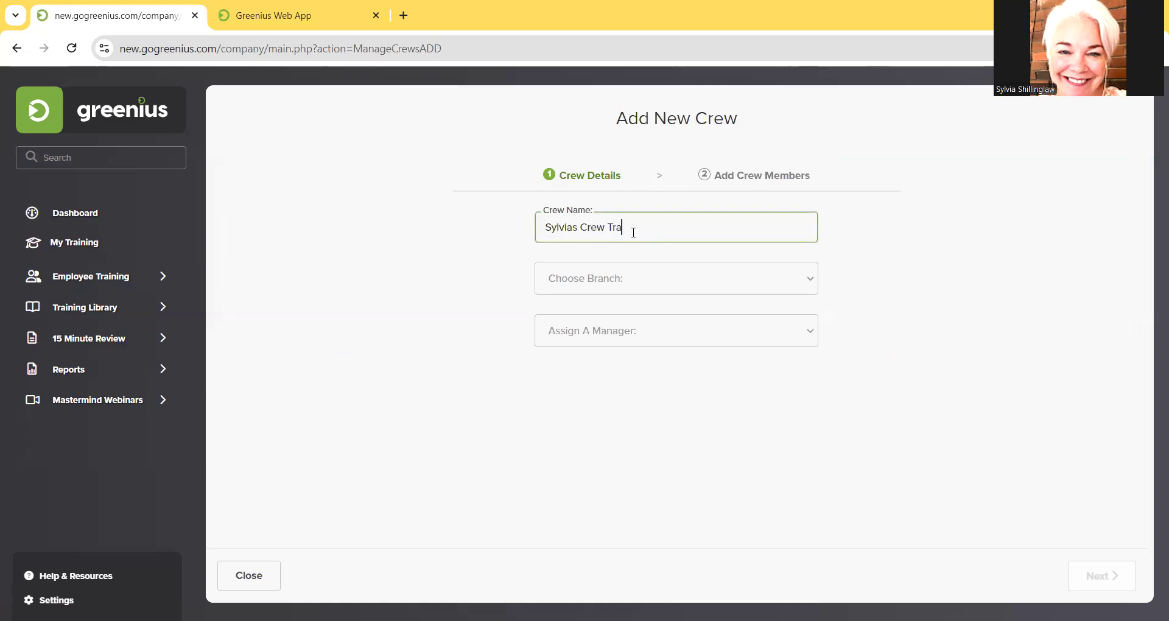
{"action": "type", "text": "ning"}
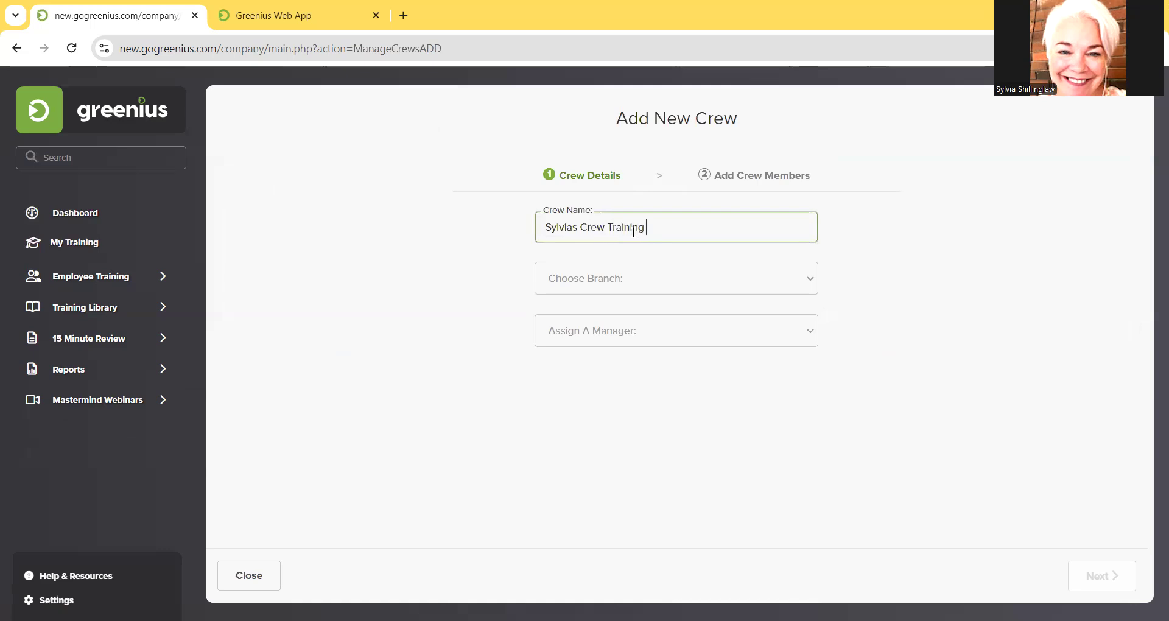
{"action": "type", "text": "Summer 2-2"}
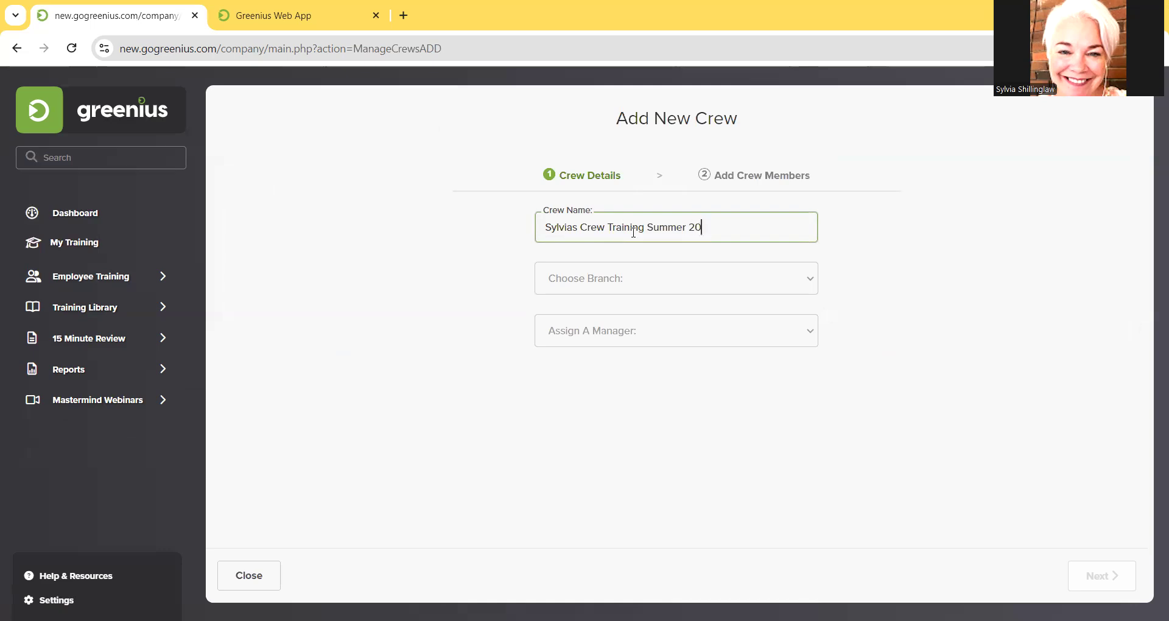
{"action": "left_click", "coordinate": [675, 278]}
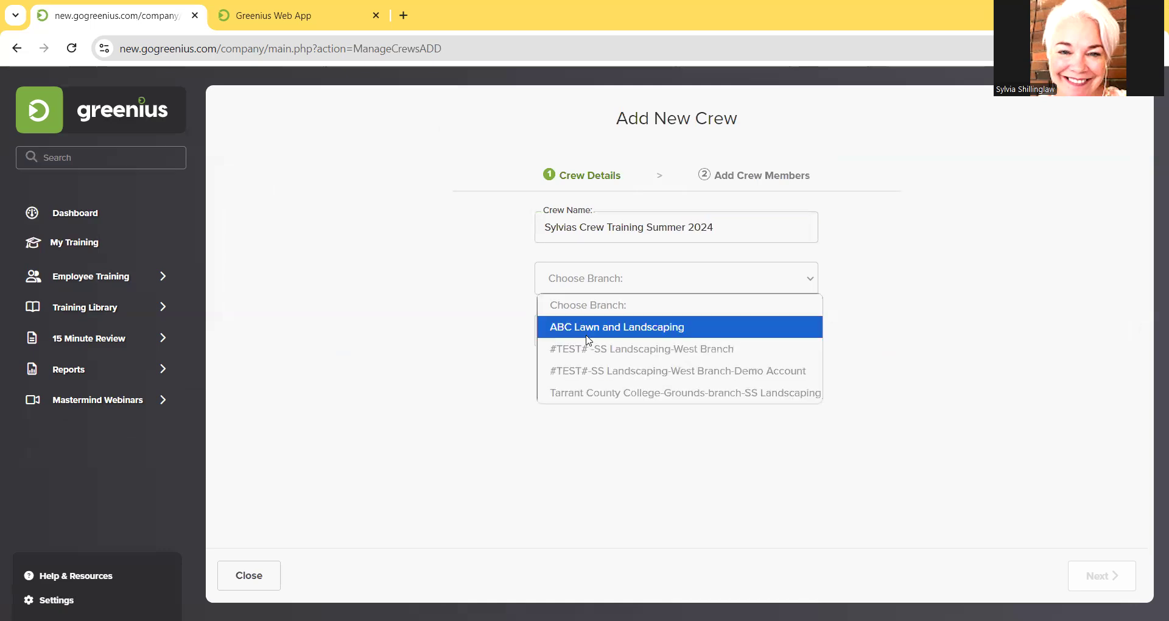
{"action": "left_click", "coordinate": [615, 326]}
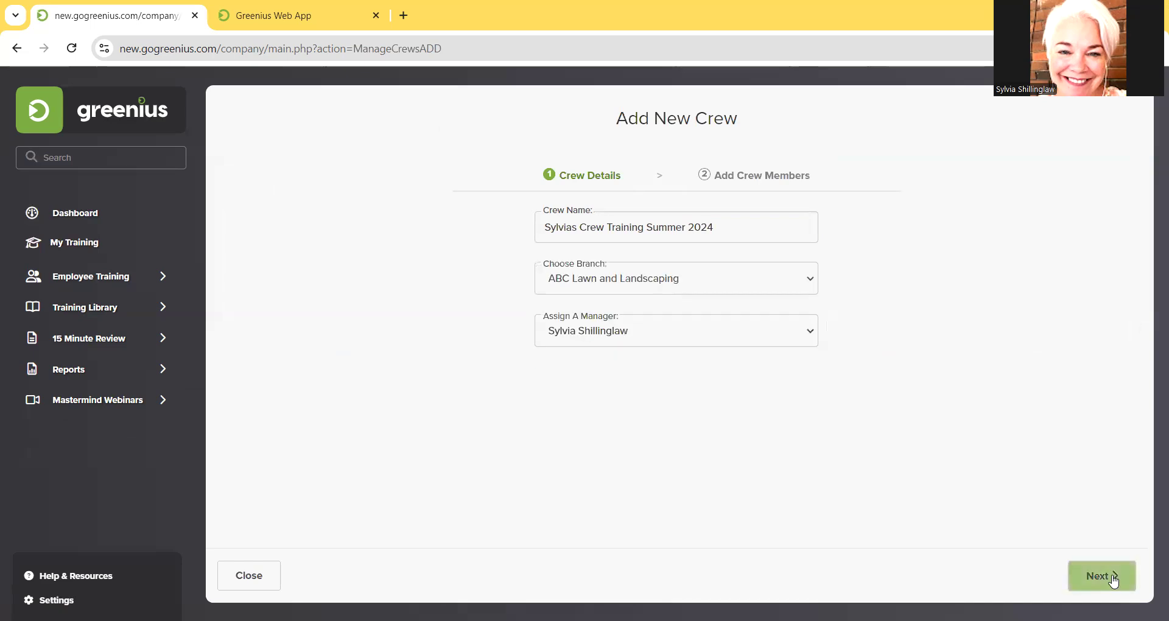
- Select the employees as crew members and create the crew
{"action": "left_click", "coordinate": [1101, 576]}
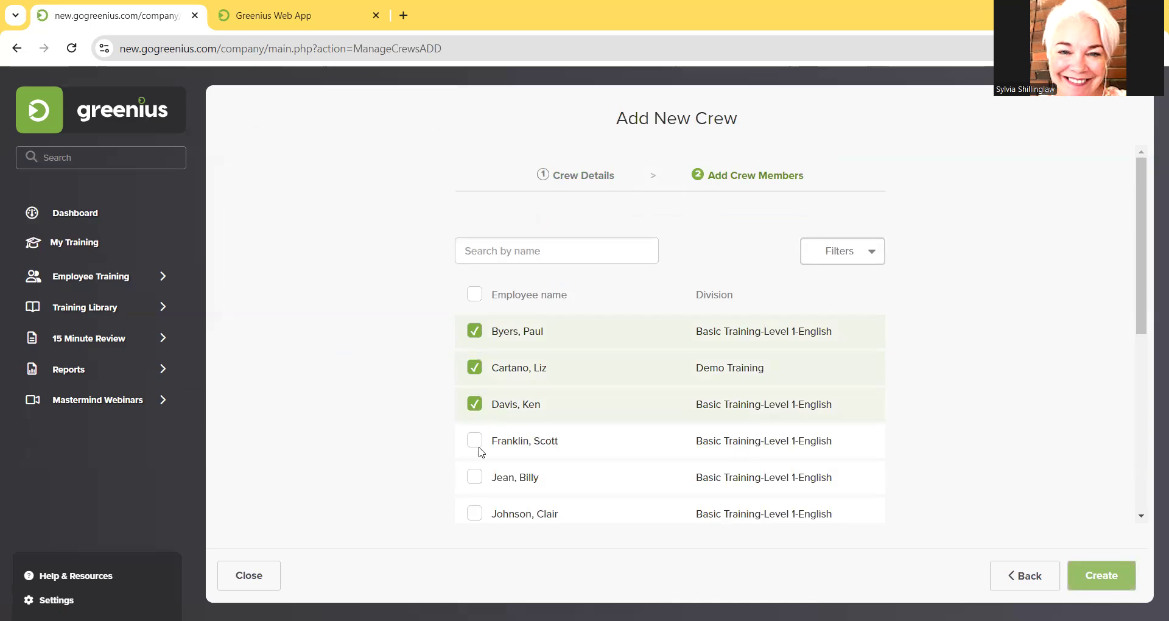
{"action": "left_click", "coordinate": [474, 440]}
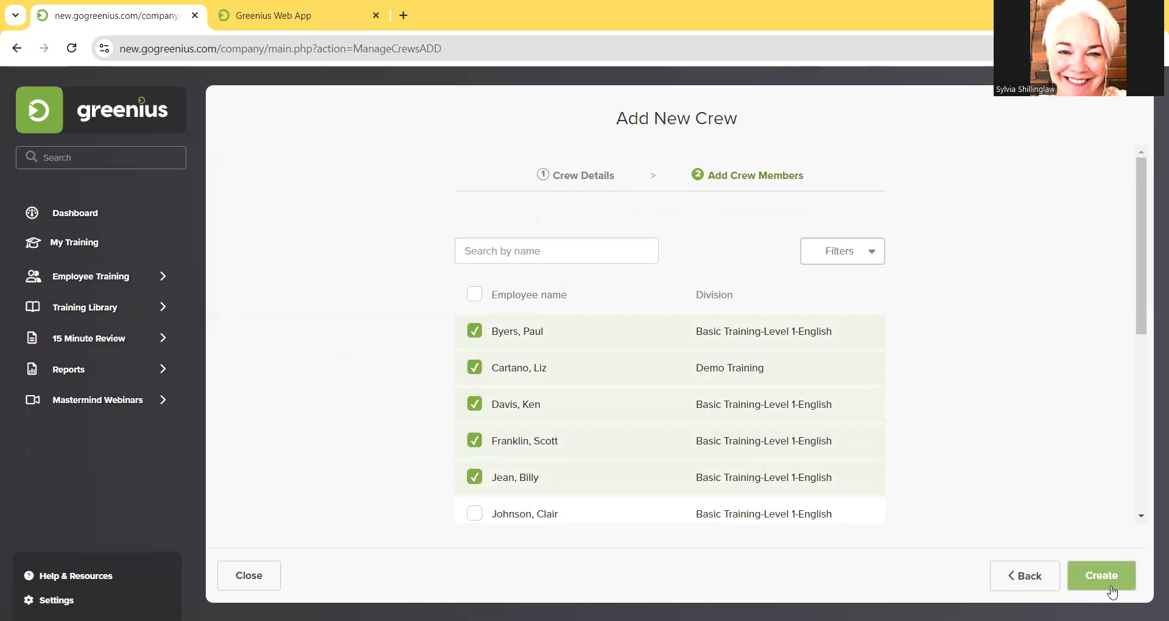
{"action": "left_click", "coordinate": [1102, 574]}
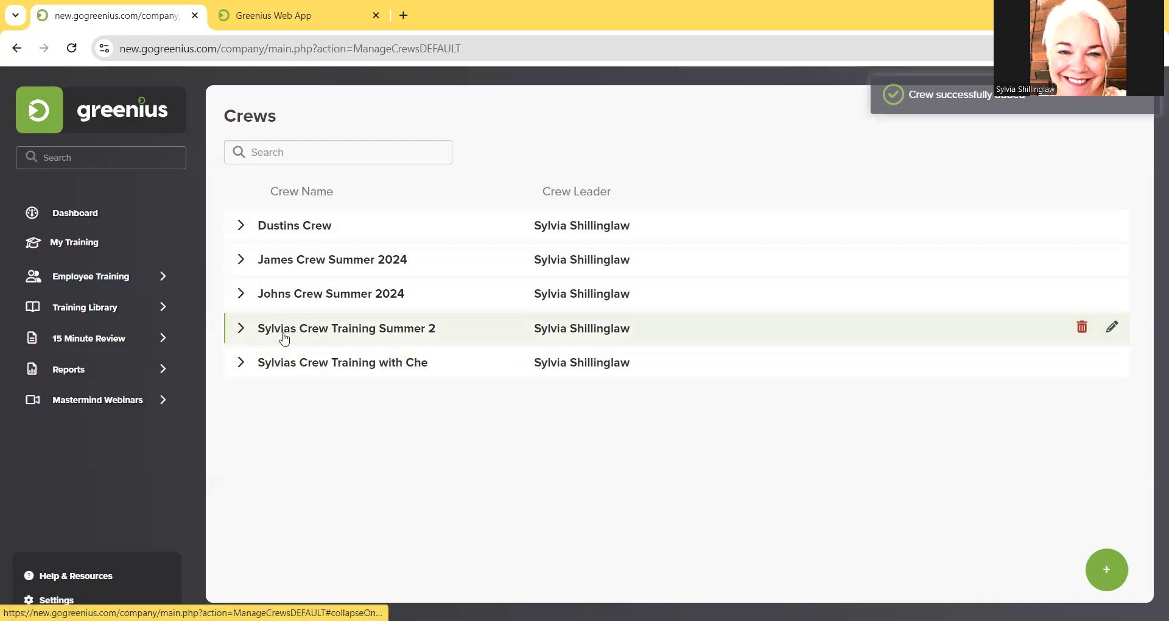
{"action": "mouse_move", "coordinate": [418, 340]}
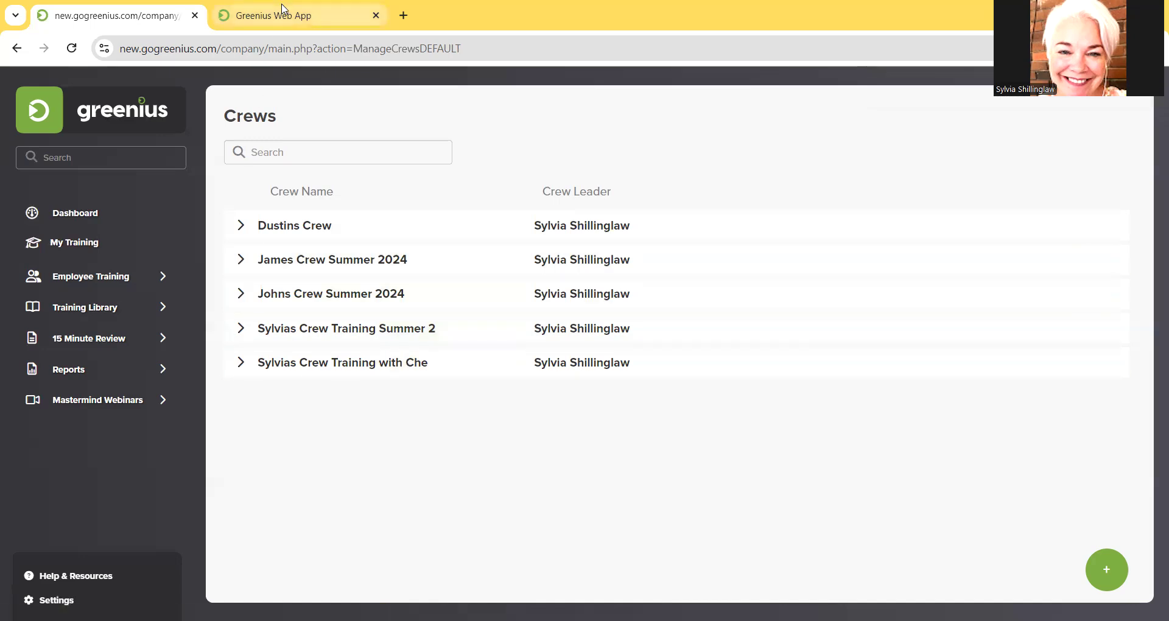
- Sign in to the Greenius Manager Field App and scroll through its welcome options
{"action": "left_click", "coordinate": [299, 15]}
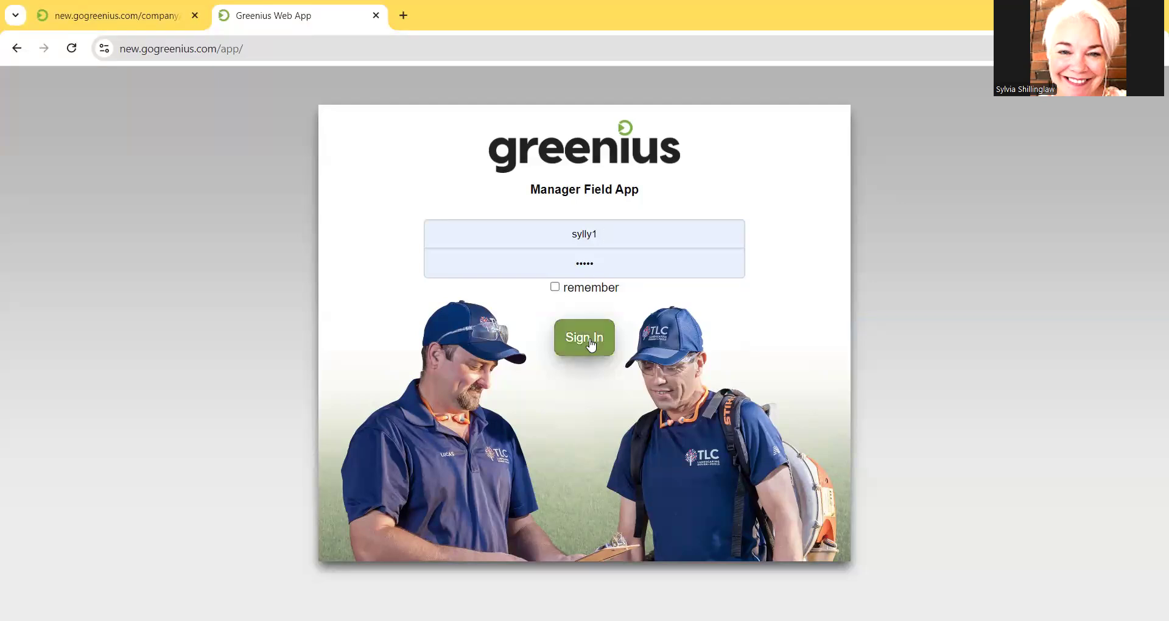
{"action": "left_click", "coordinate": [584, 337]}
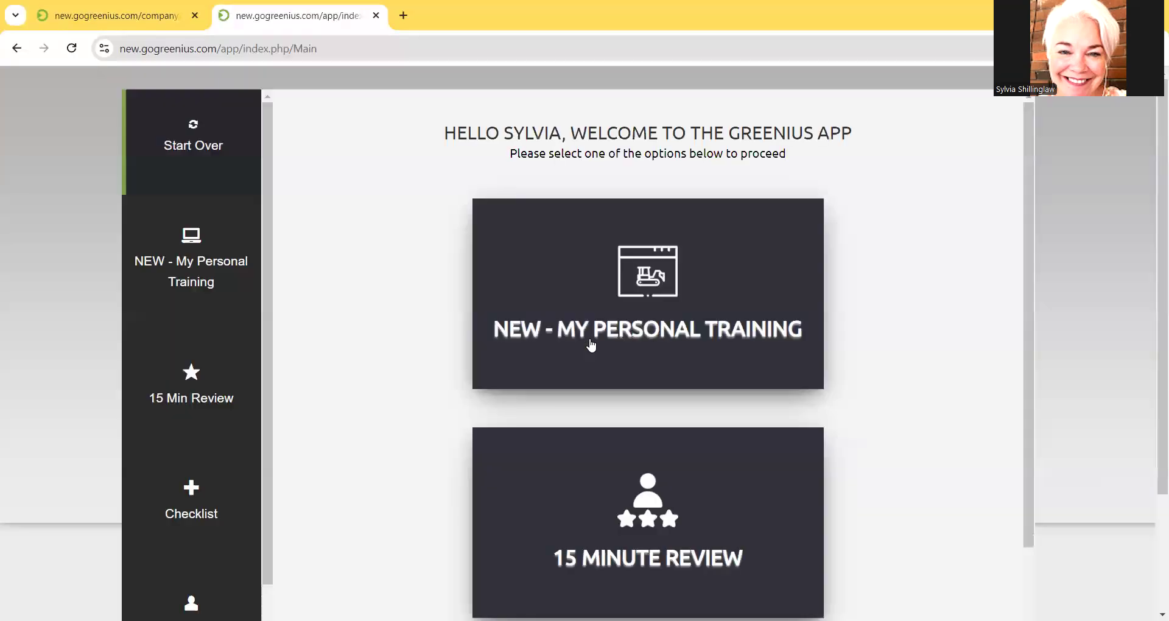
{"action": "scroll", "scroll_direction": "down", "scroll_amount": 3}
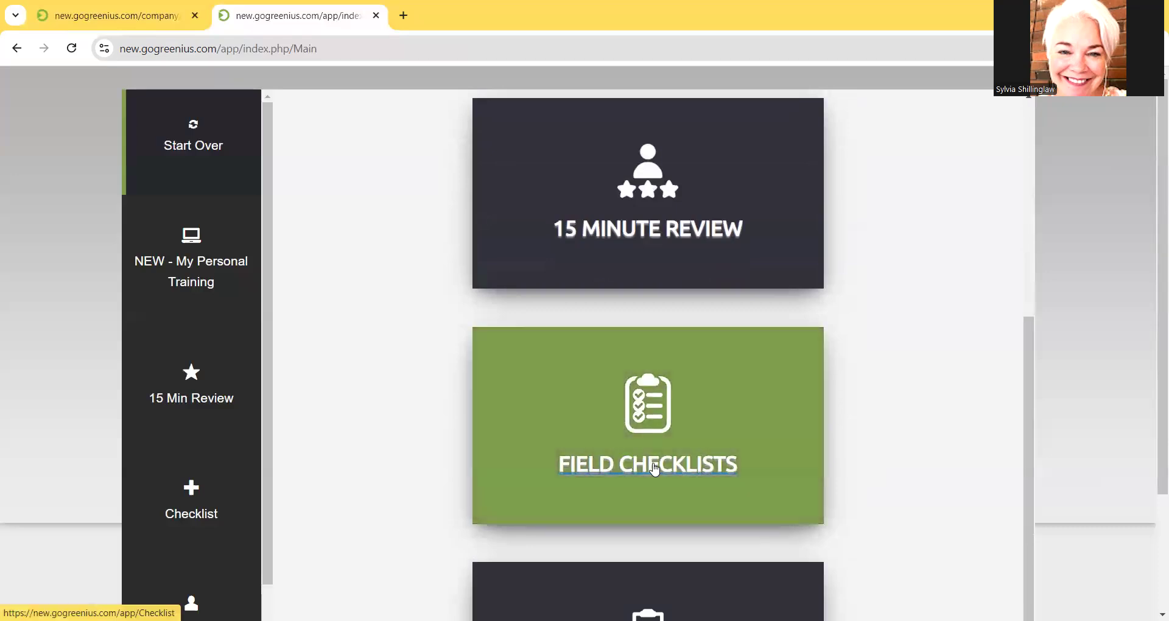